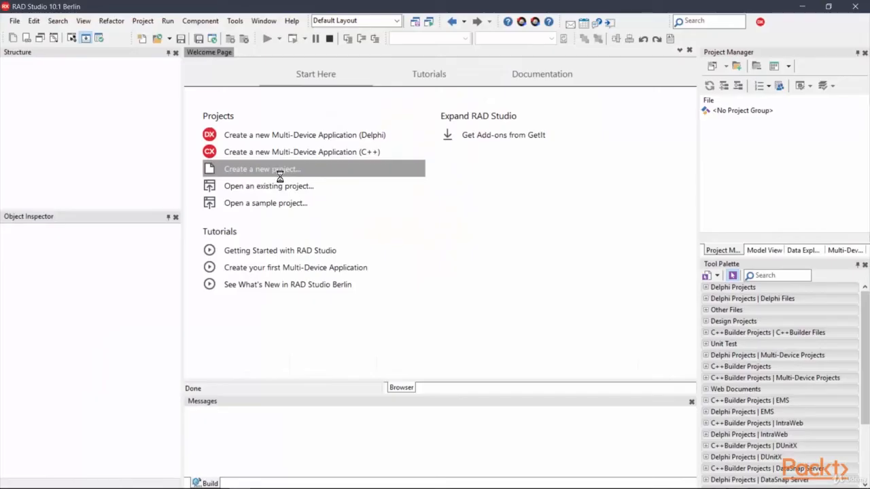
- Launch the IntraWeb Application Wizard from the Delphi IntraWeb project templates
left_click(262, 169)
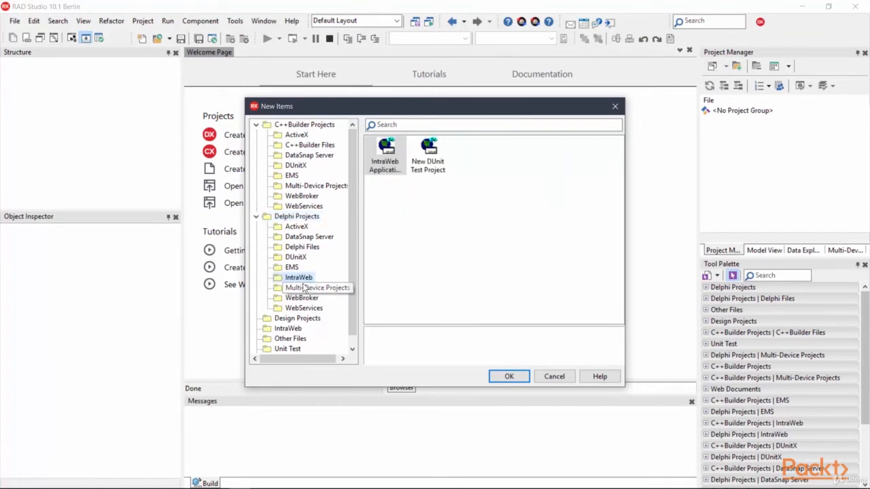
left_click(298, 278)
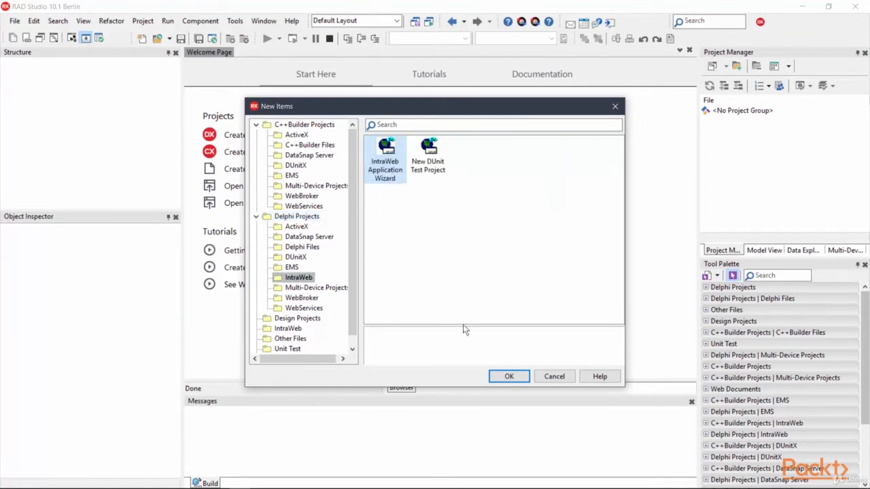
mouse_move(509, 376)
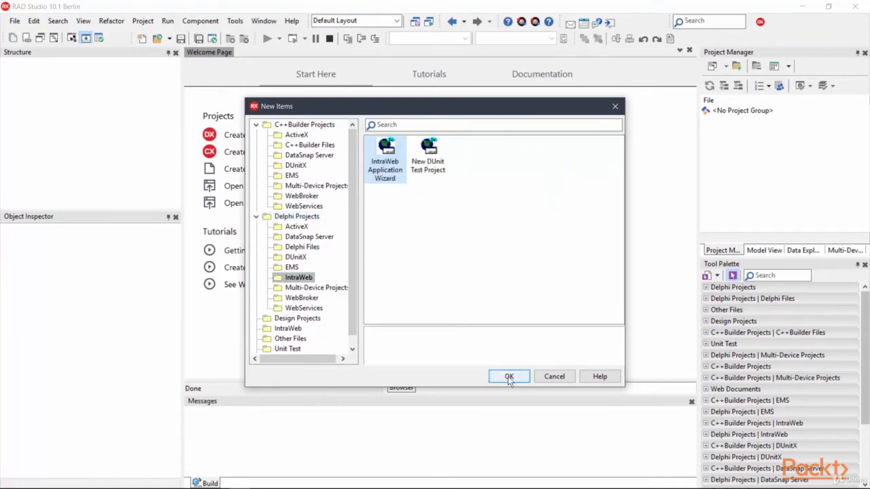
left_click(509, 377)
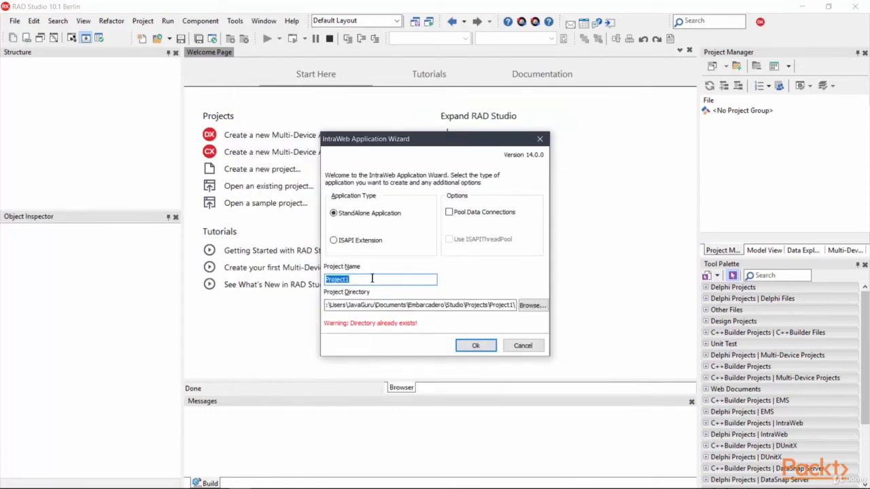
- Enter DemoIWGuessingGame as the project name
type("DemoIW")
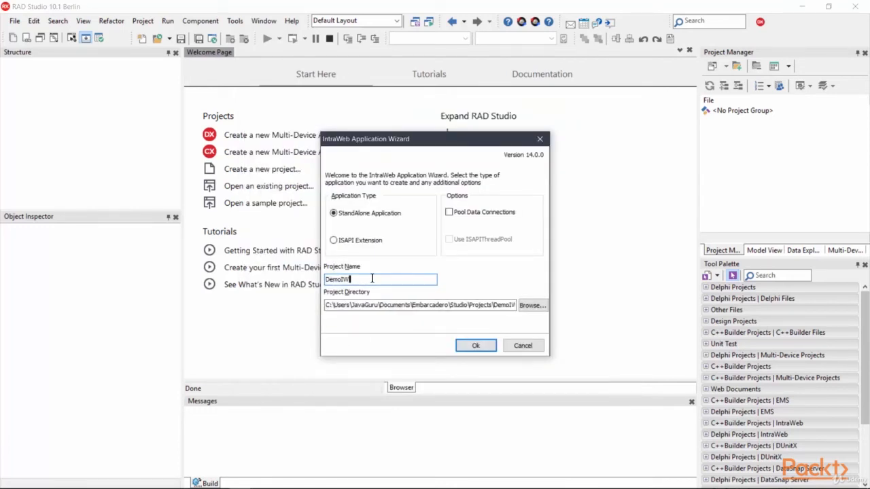
type("GuessingGa")
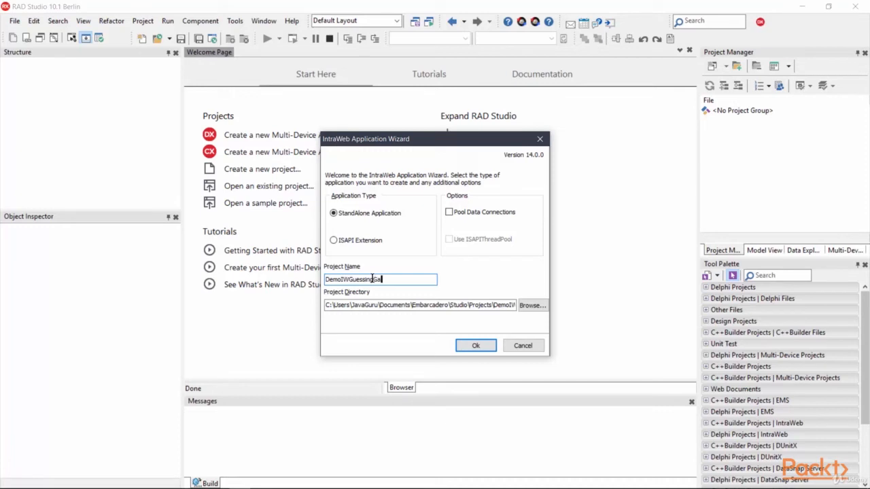
type("me")
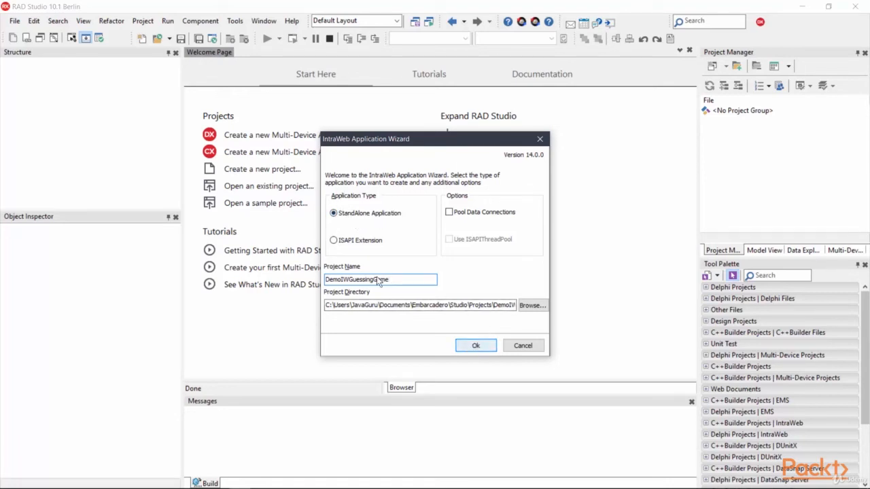
- Confirm VCL framework support, browse UserSessionUnit, then show IWForm1 in the Unit1 designer
left_click(475, 345)
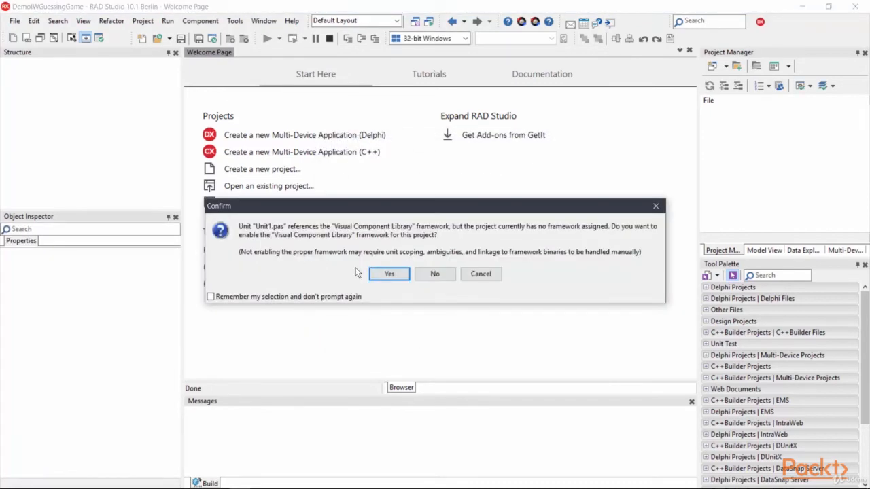
left_click(389, 273)
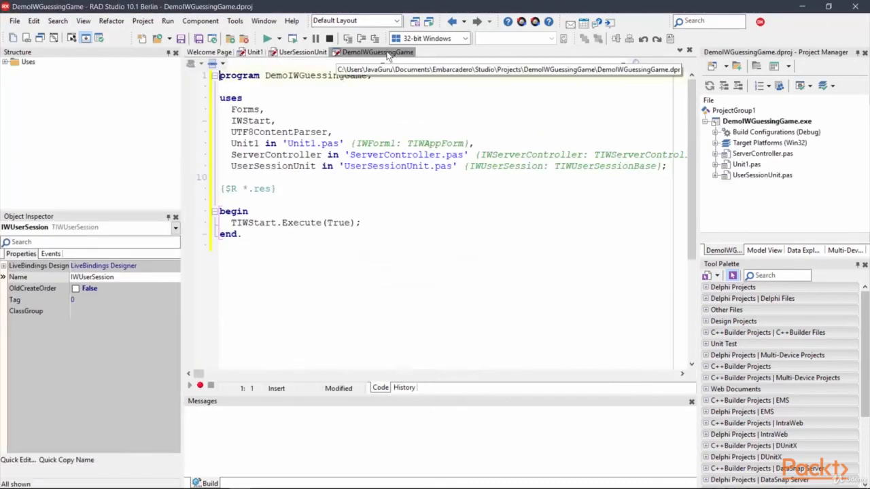
left_click(301, 52)
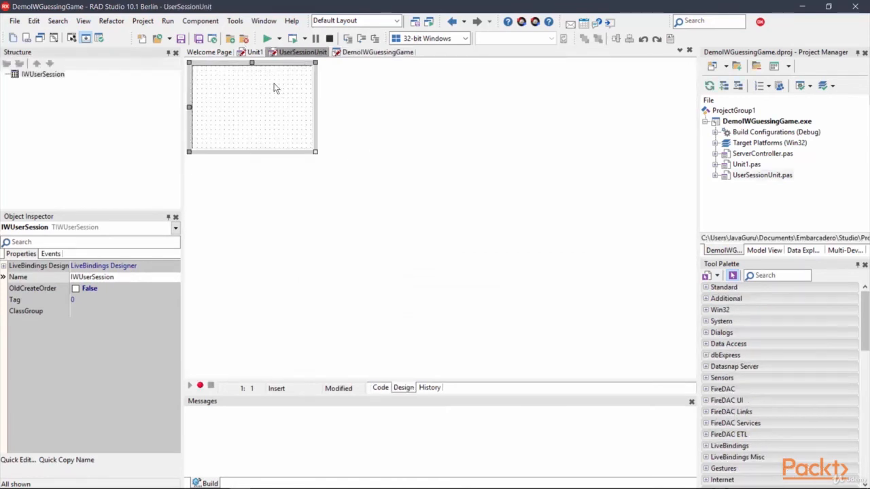
left_click(252, 52)
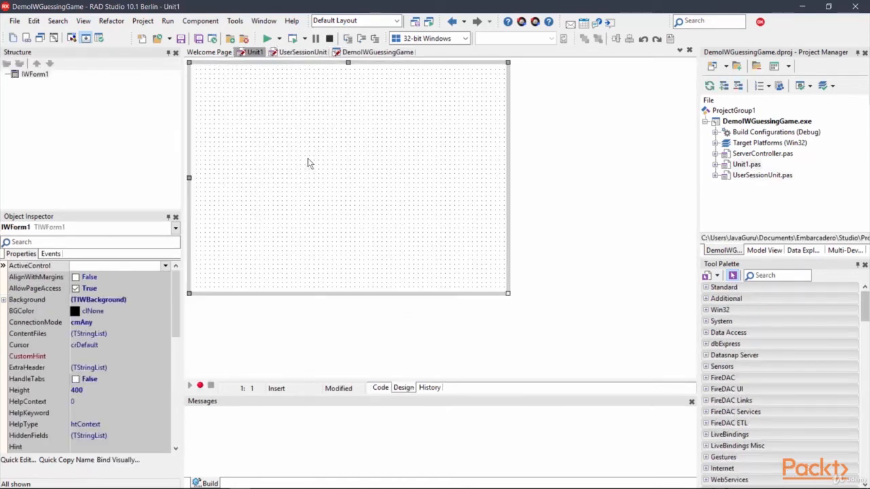
mouse_move(355, 175)
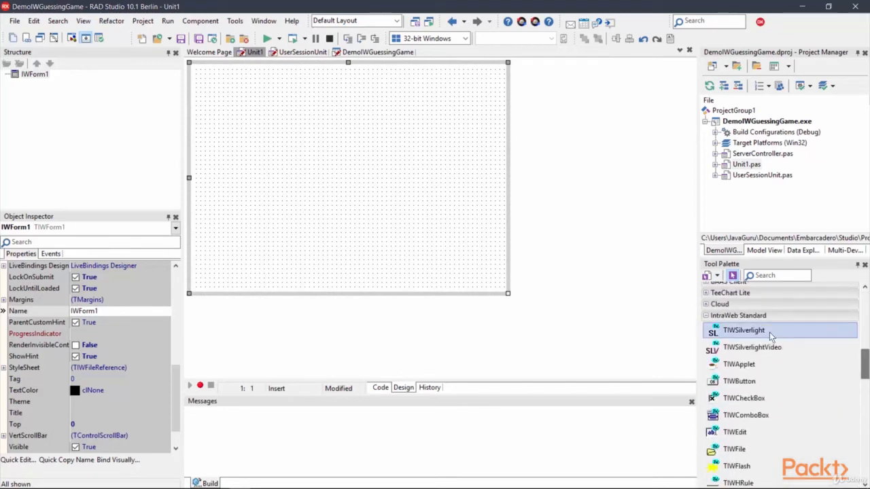
- Expand IntraWeb Standard, drop a TIWButton on the form, and search for IWMemo
left_click(737, 315)
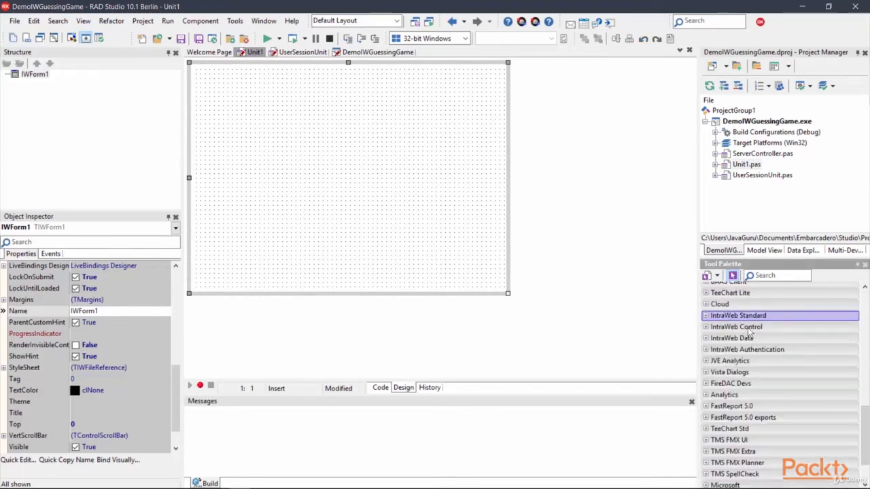
left_click(737, 337)
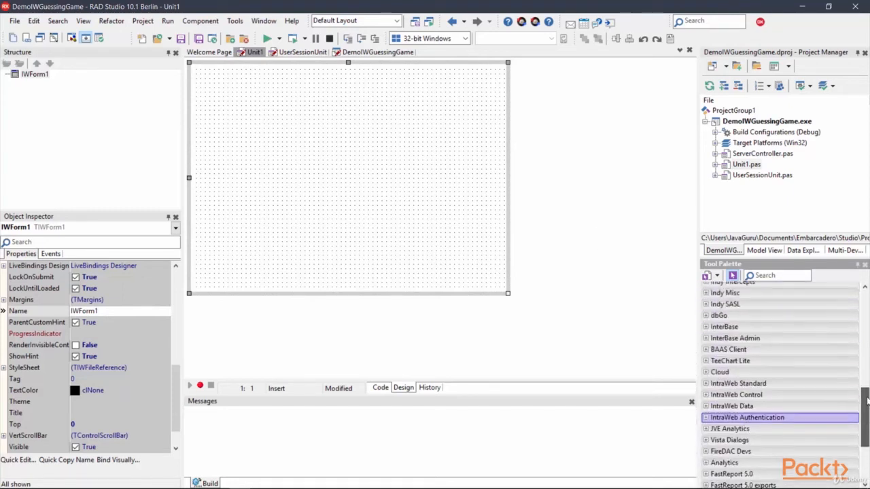
left_click(739, 299)
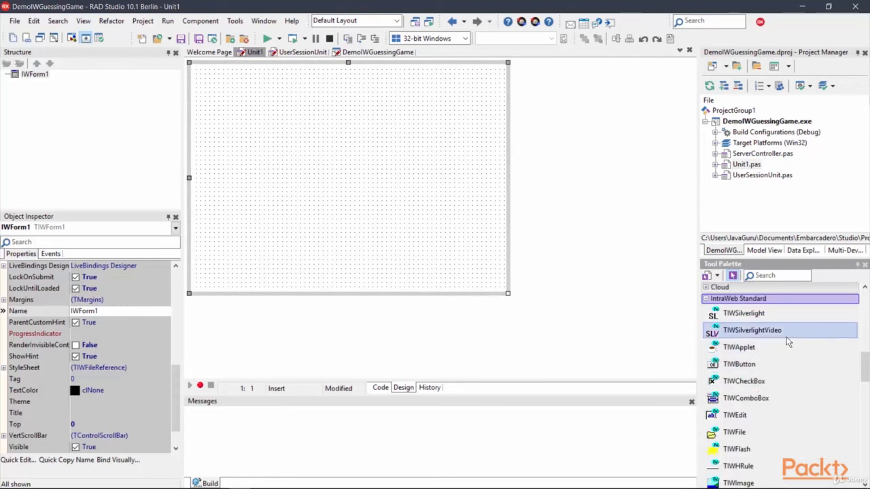
double_click(739, 364)
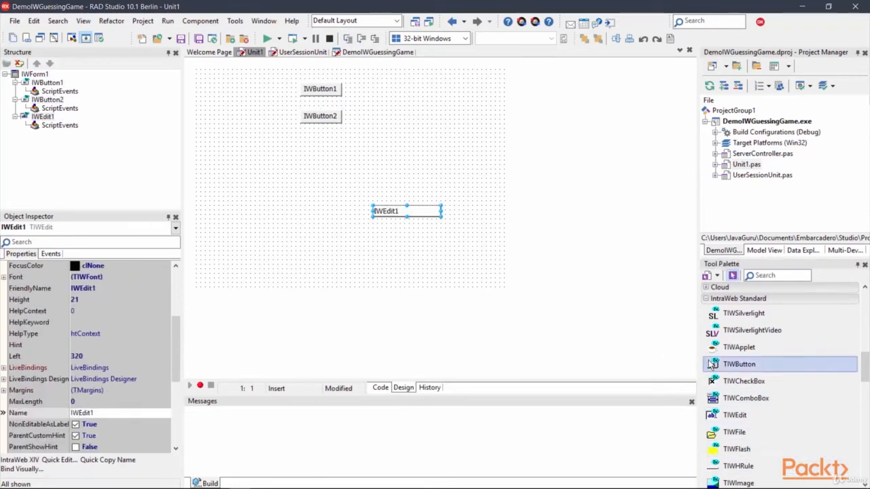
type("IWMe")
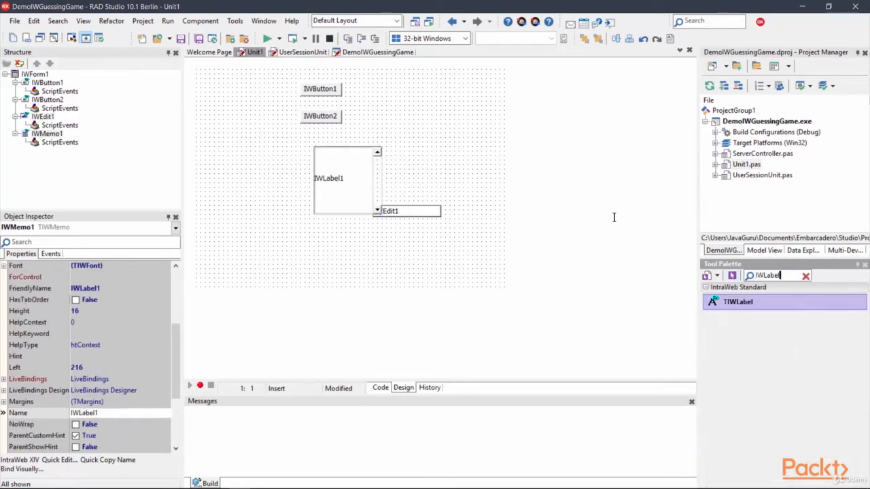
- Add a 'Guess the number' label and clear the edit box's default text
left_click(806, 275)
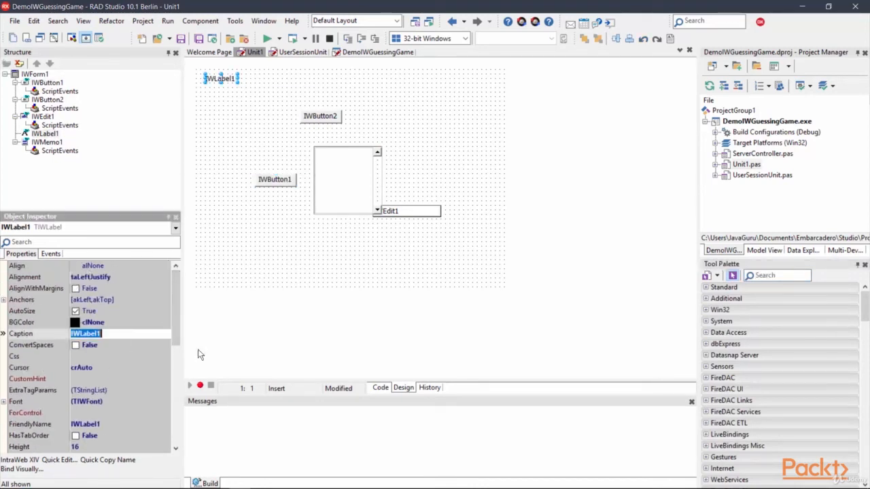
type("Guess the number")
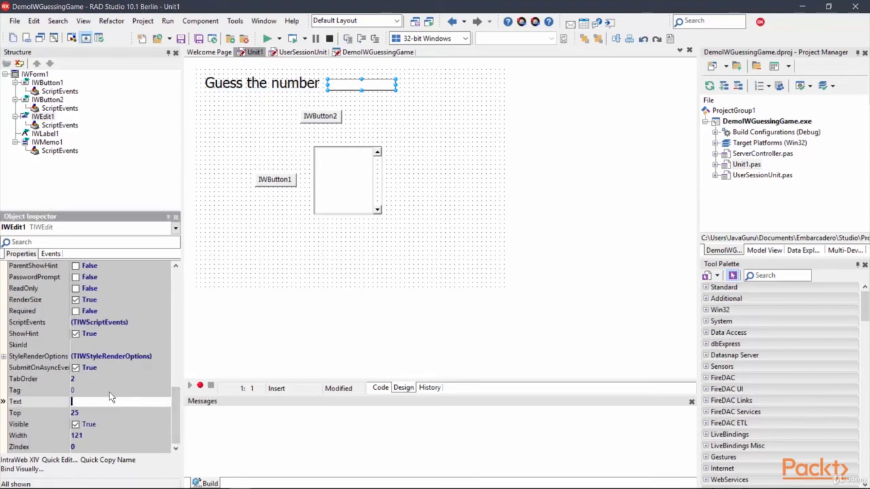
left_click(429, 85)
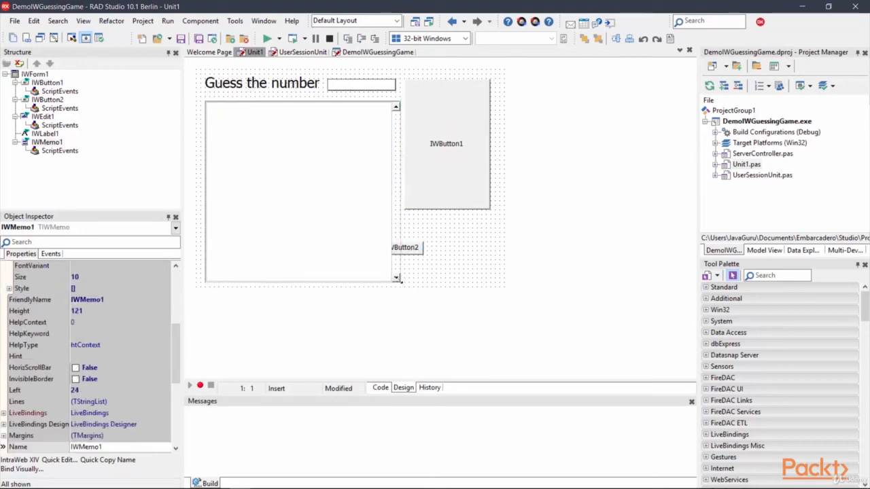
- Adjust the two buttons and caption them 'Check' and 'Star a new game'
left_click(447, 249)
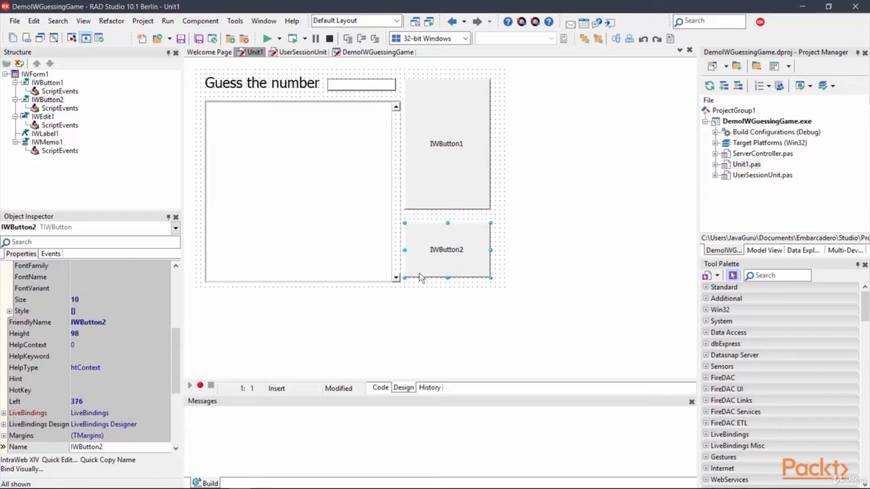
left_click(446, 143)
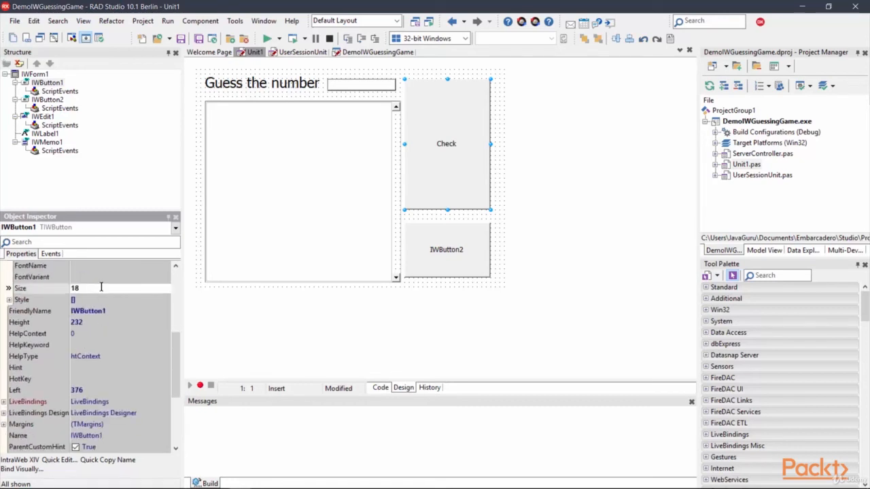
left_click(446, 250)
type("14")
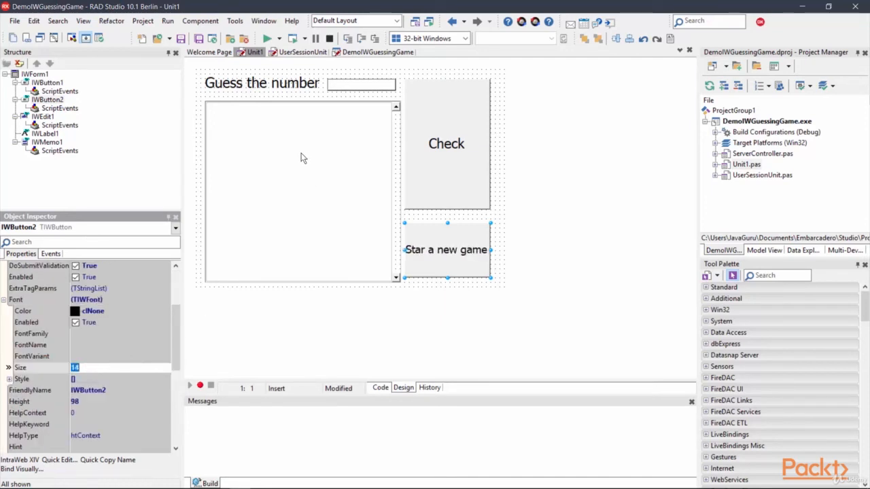
- Create the form's OnCreate handler and add a Randomize call
left_click(34, 74)
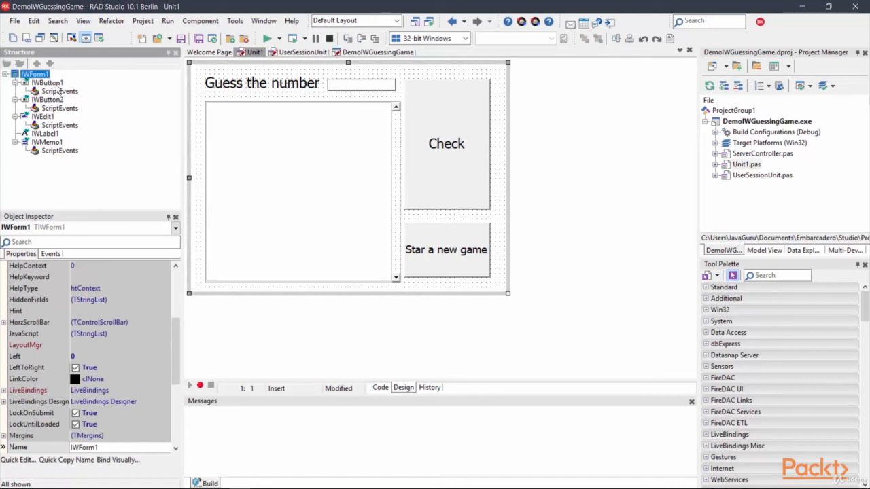
left_click(51, 254)
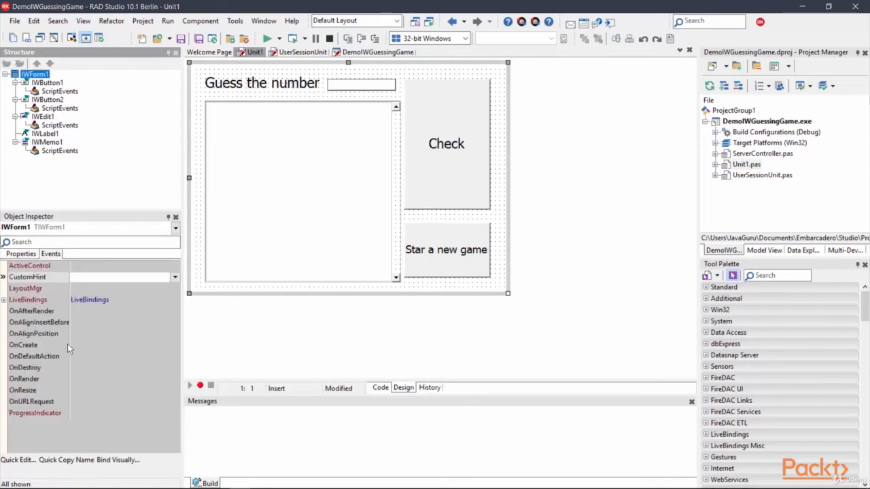
double_click(122, 345)
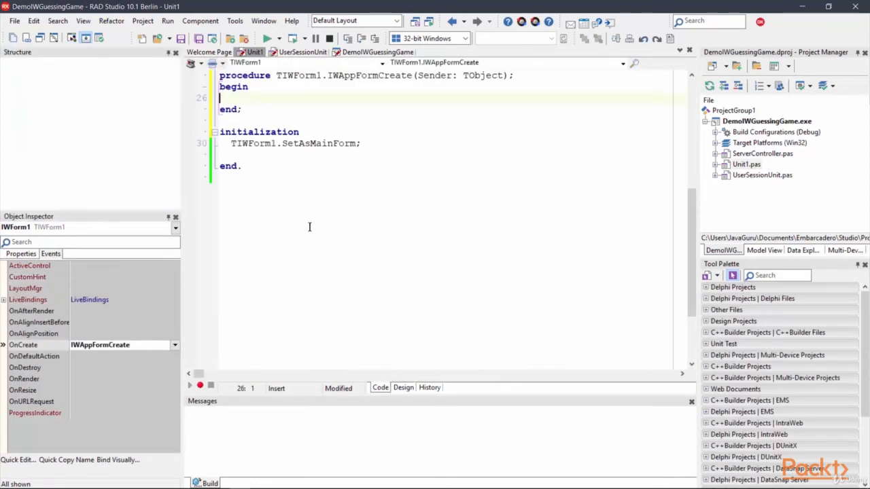
type("Ran")
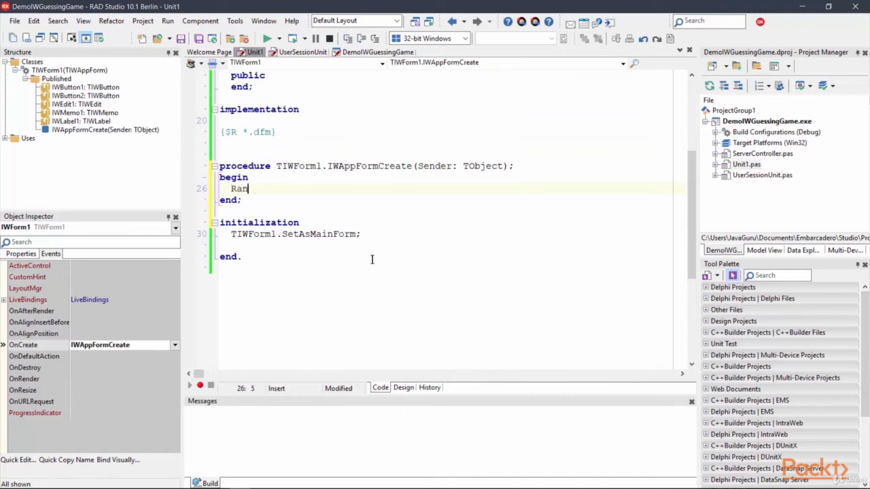
type("domize")
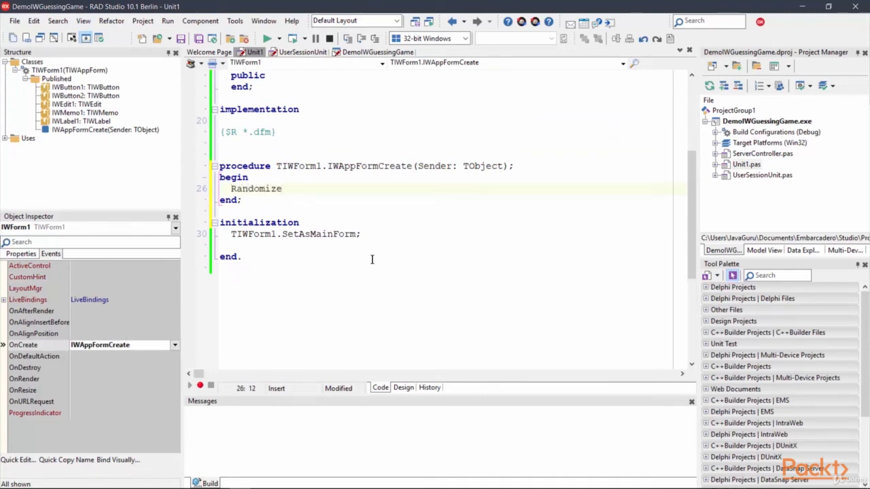
- Declare integer variables X and Y above the implementation
scroll("up", 3)
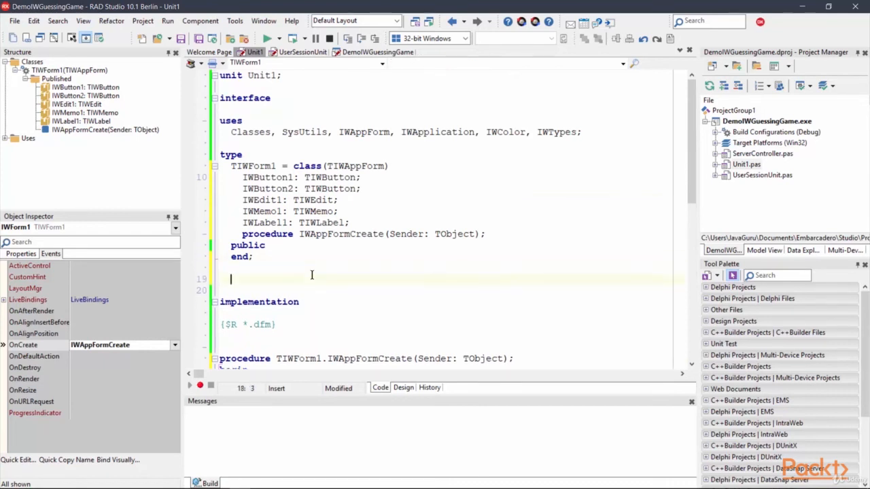
type("var")
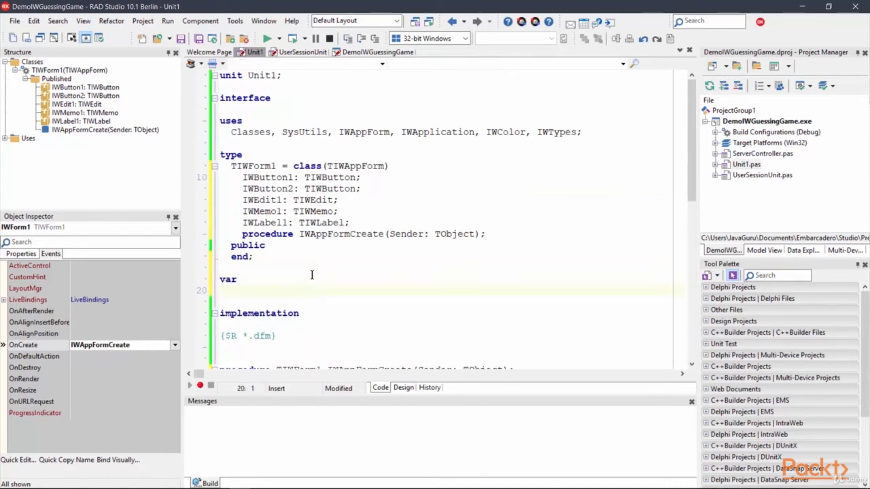
type("X,")
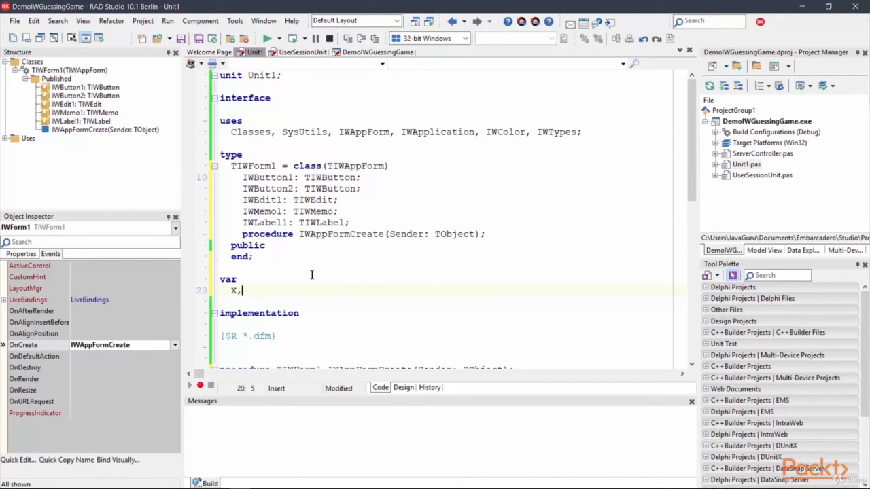
type("Y: Integer;")
type("Randomize;")
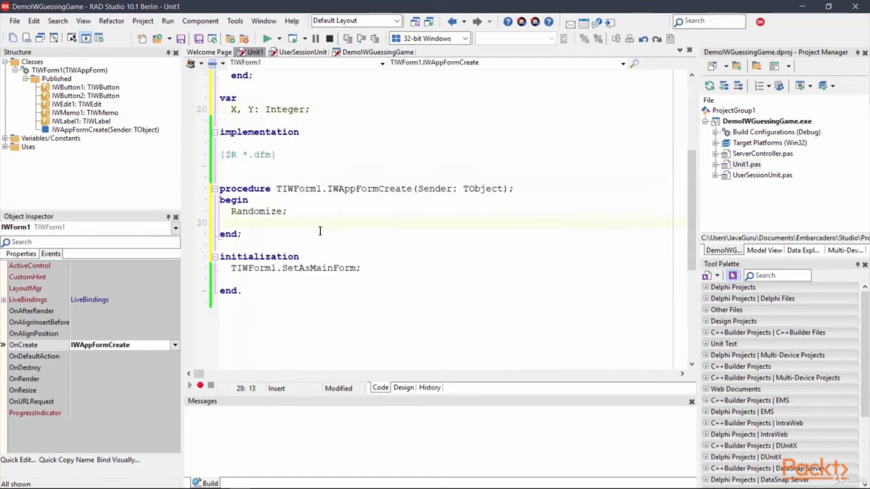
- In the create handler, set Y := 0 and start X := Random(100)
type("Y := 0;")
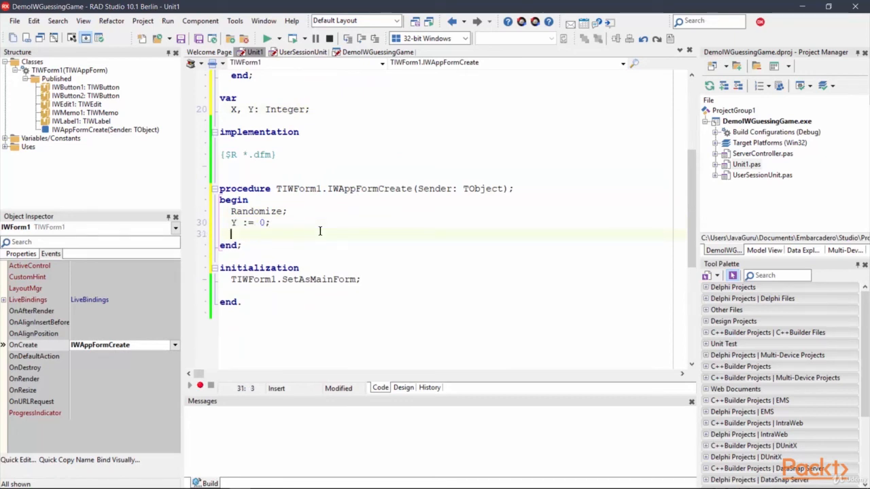
type("X :=")
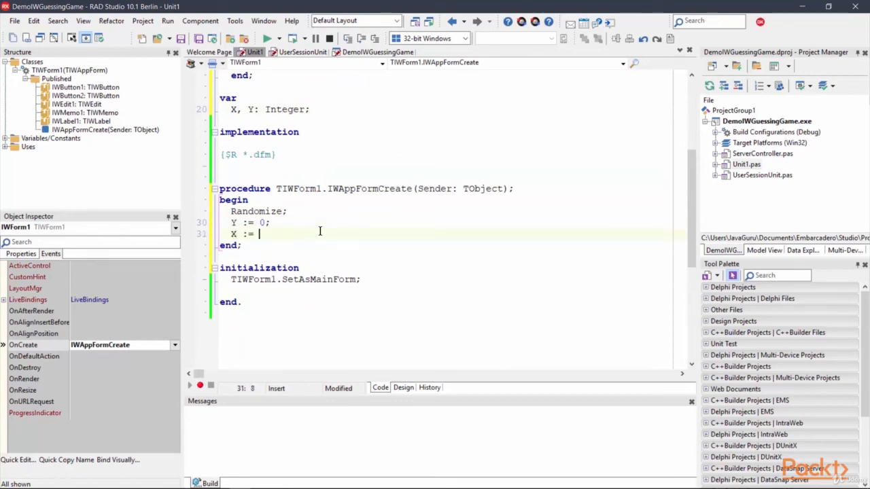
type("Random(")
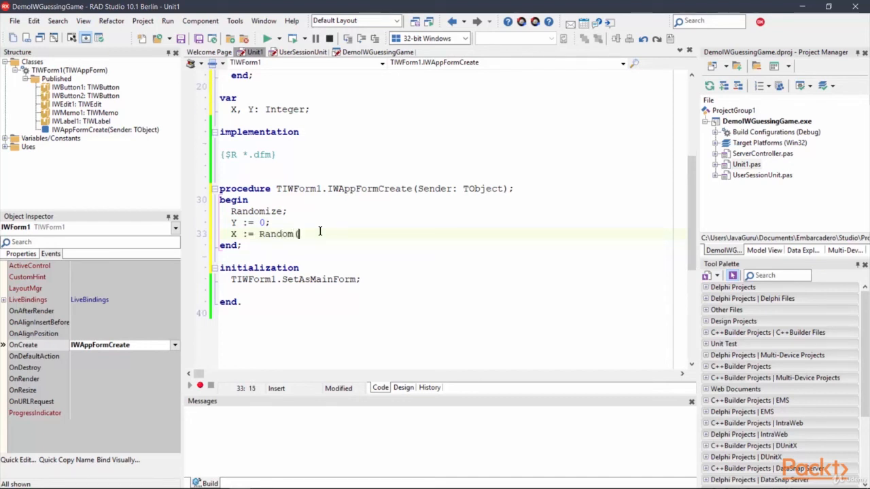
- Finish the X := Random(100); line and return to the Design view
type("100);")
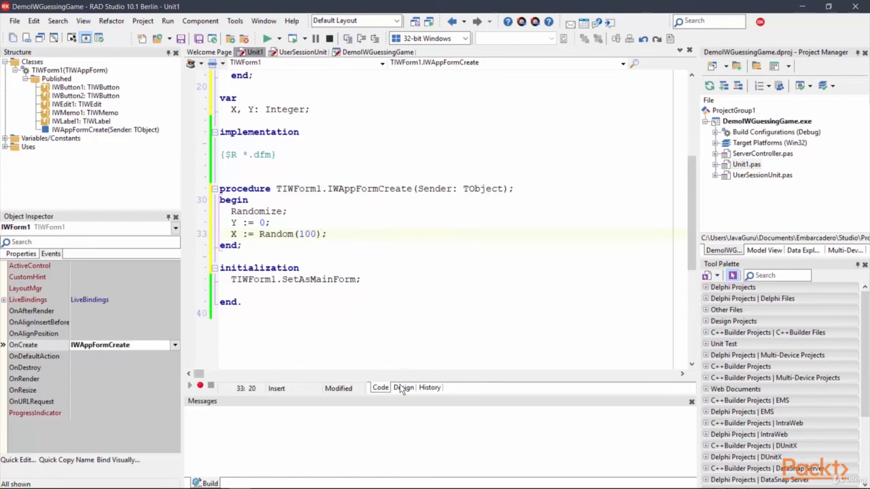
left_click(403, 387)
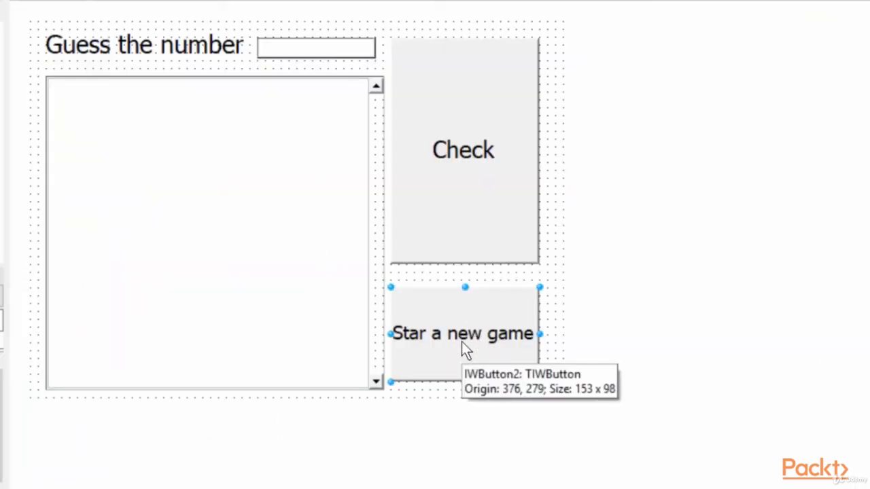
mouse_move(445, 343)
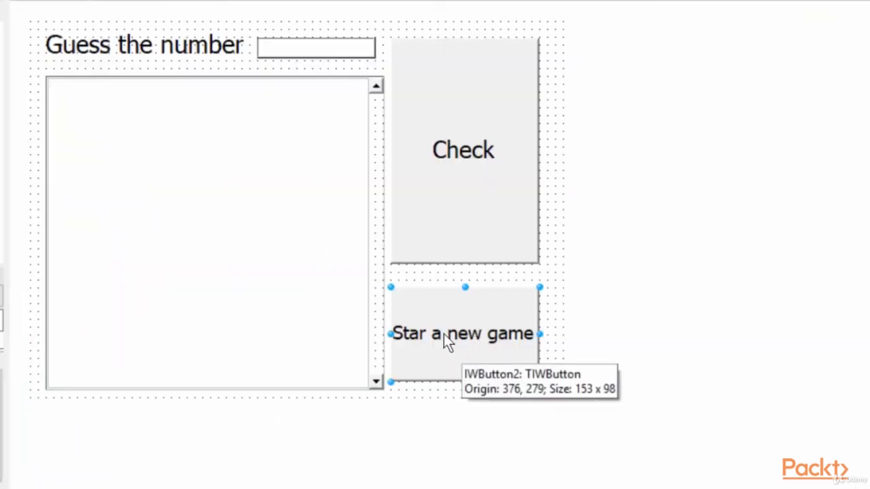
- Give IWButton2's click handler X := Random(100), a 'The New Game is started.' message and IWMemo1.Clear
double_click(464, 333)
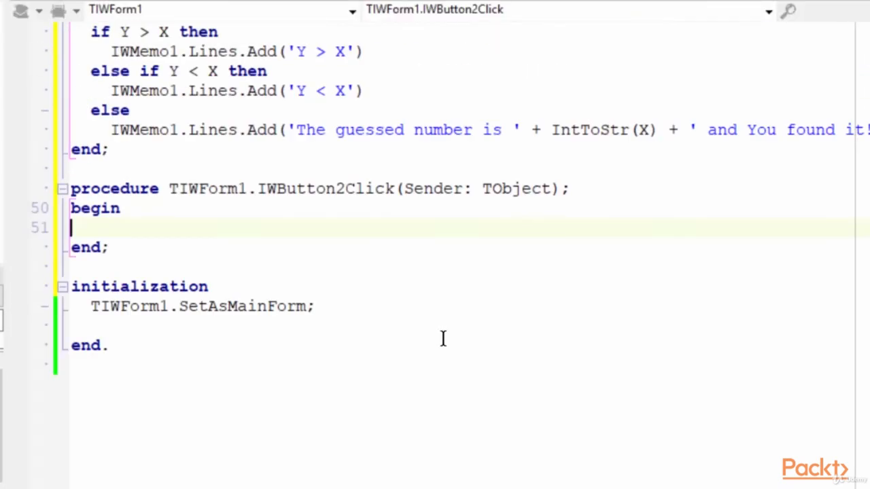
type("X := Random(100);")
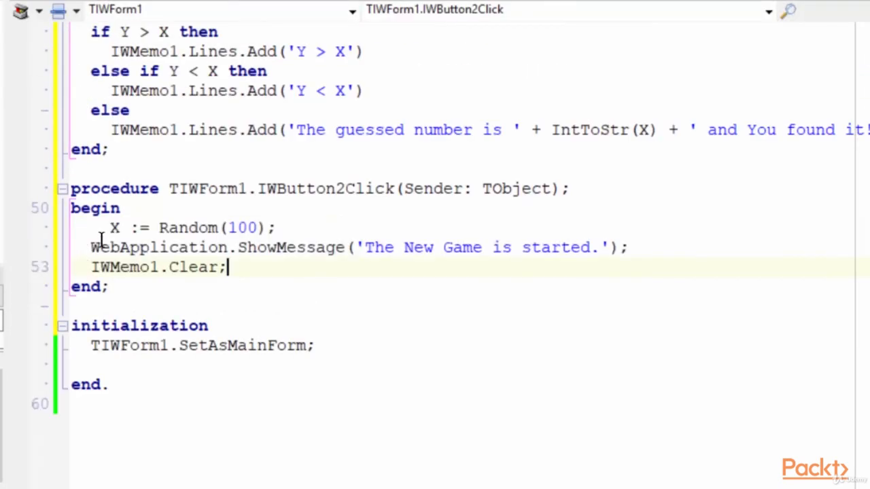
double_click(170, 227)
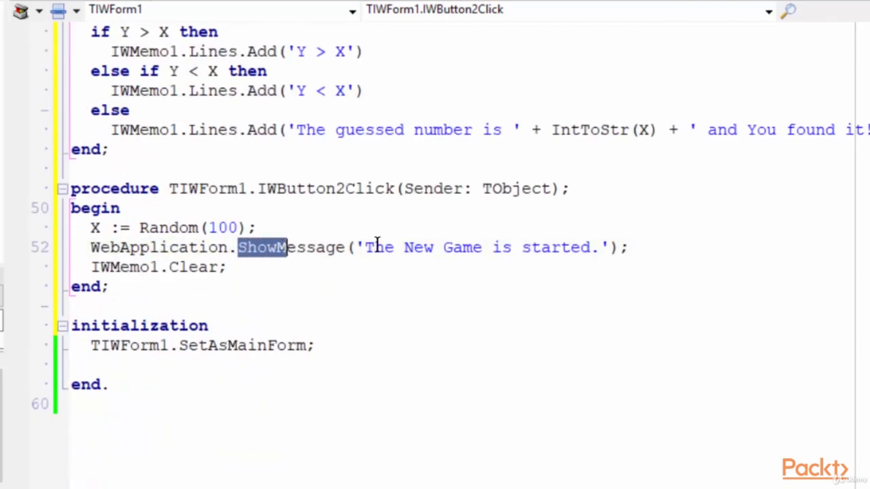
left_click(94, 267)
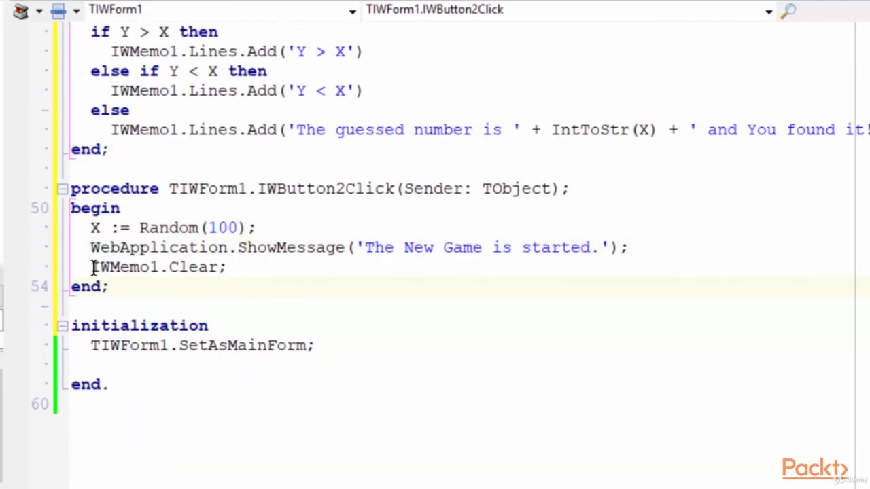
scroll("up", 3)
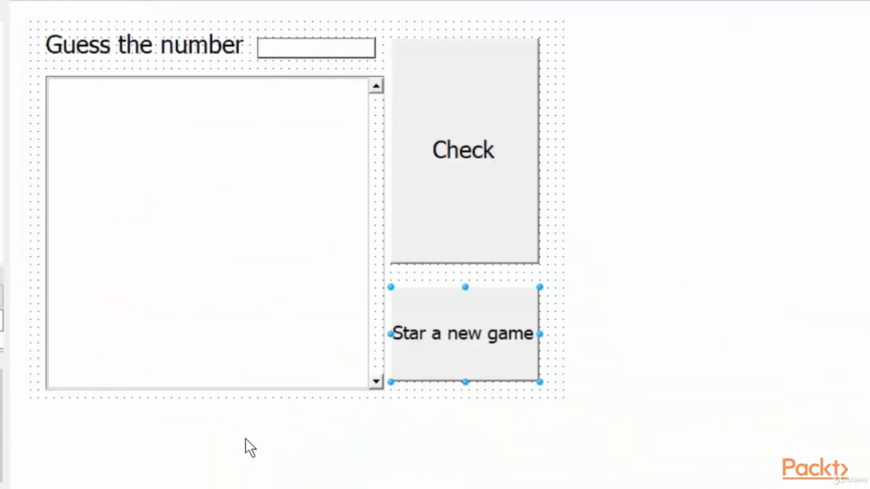
mouse_move(126, 26)
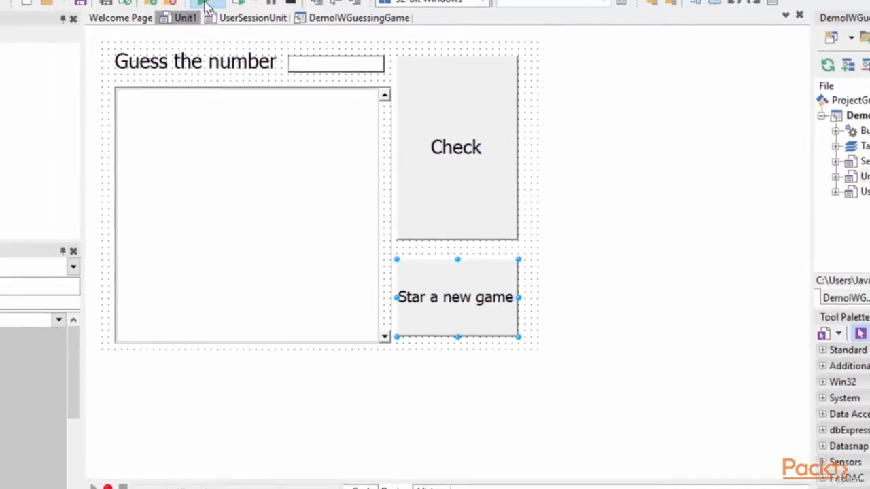
- Run the app and guess 50, 80, then 70 in Chrome until 'You found it!'
left_click(269, 39)
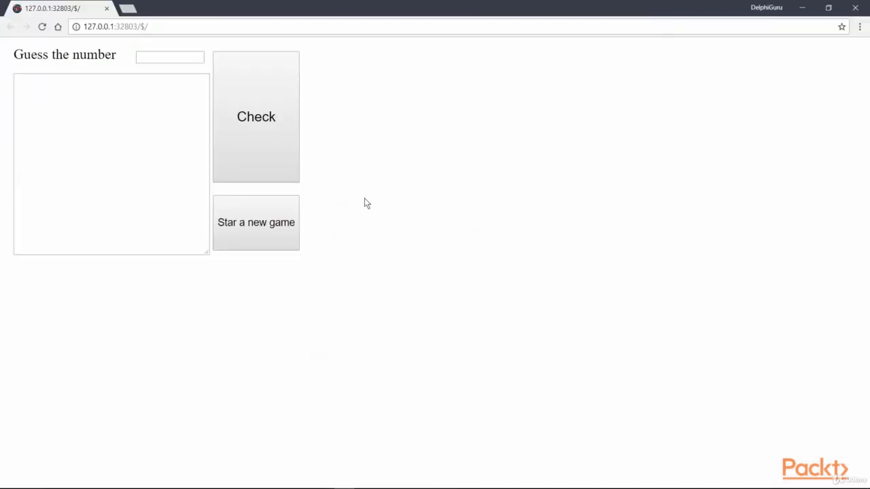
left_click(170, 57)
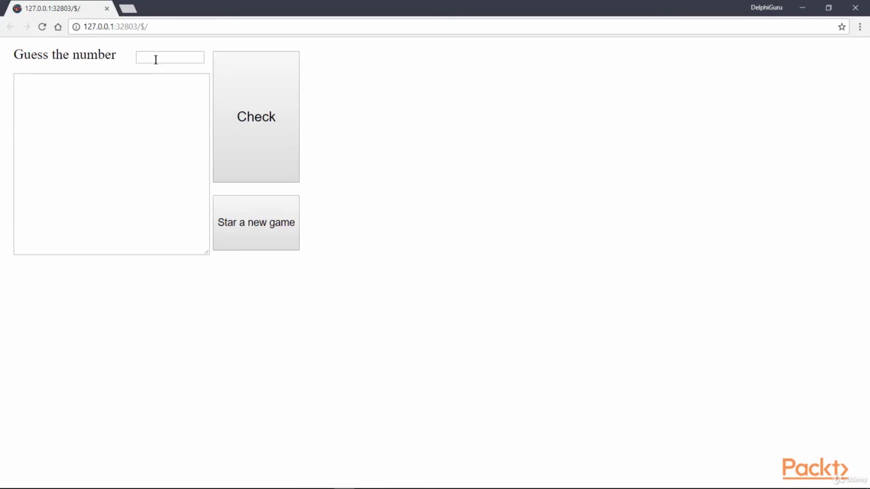
type("50")
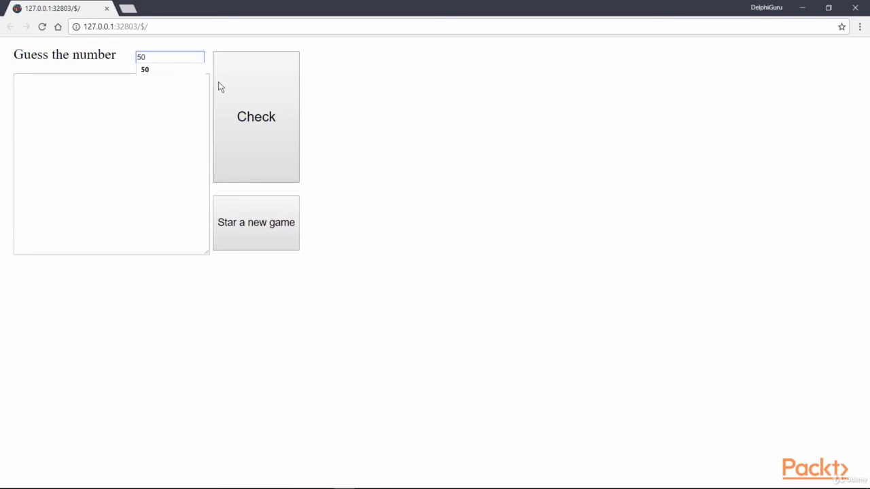
left_click(256, 117)
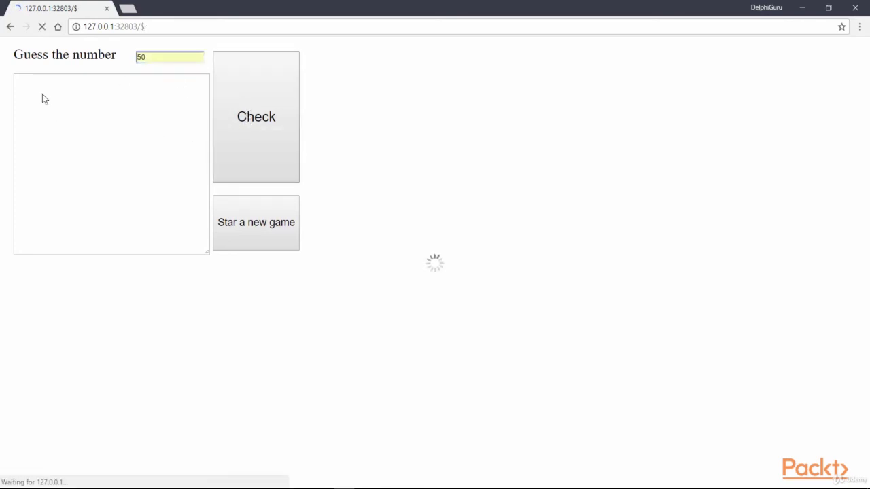
left_click(256, 116)
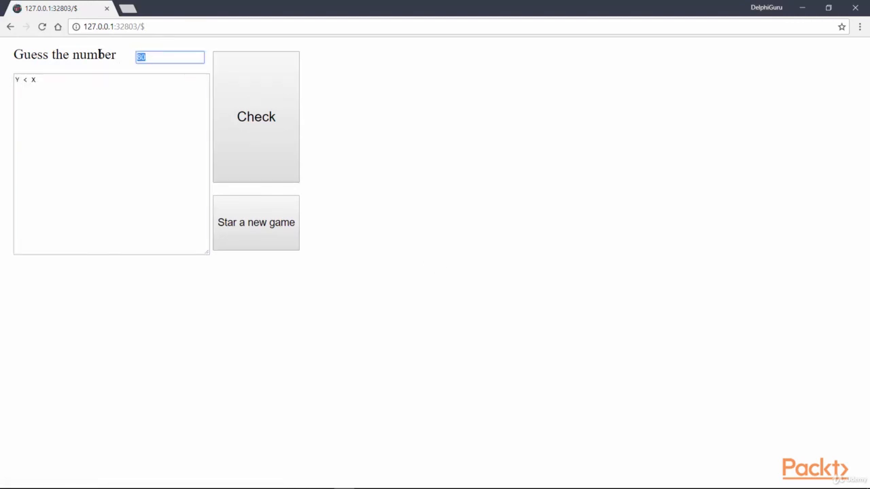
left_click(256, 116)
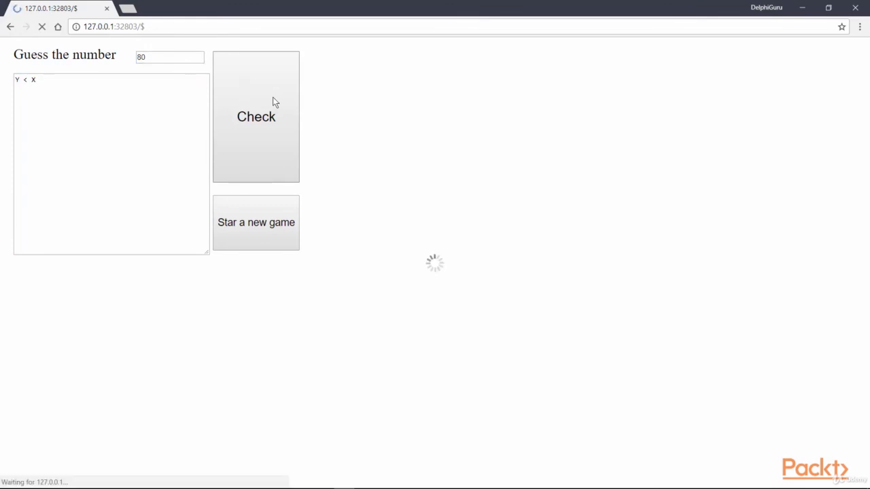
left_click(256, 116)
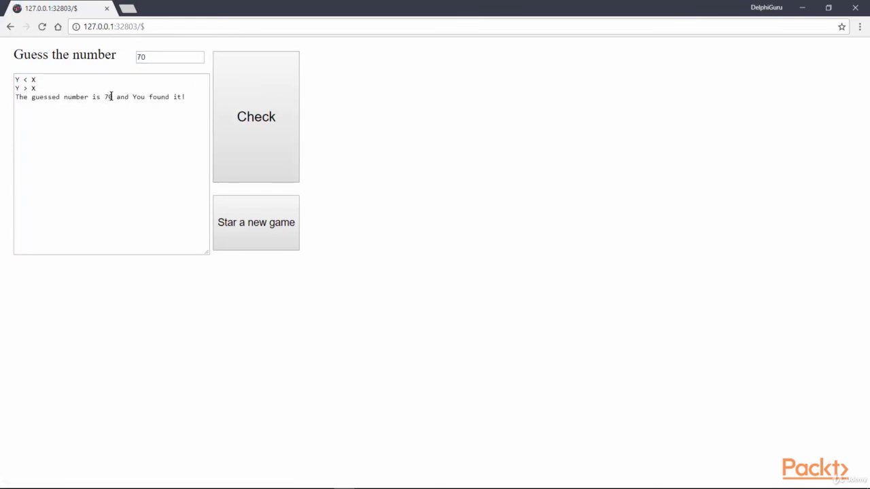
mouse_move(256, 229)
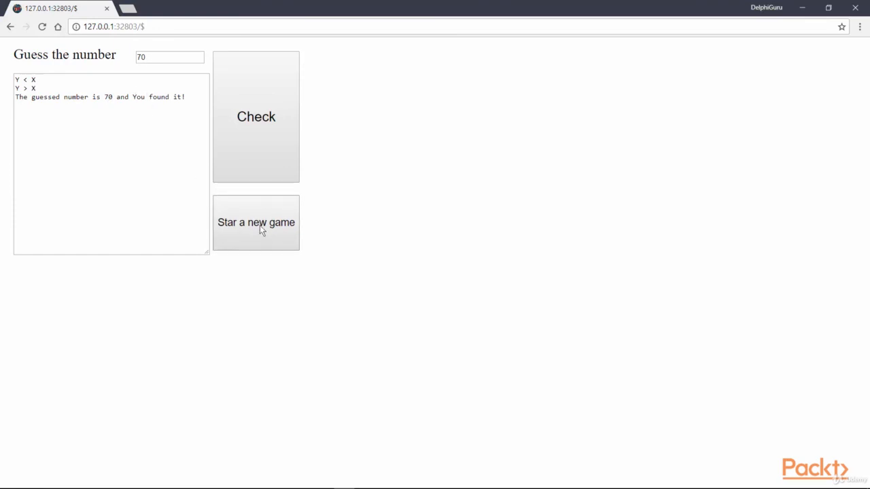
- Click 'Star a new game', dismiss its alert, and check 70 again to get 'Y > X'
left_click(257, 223)
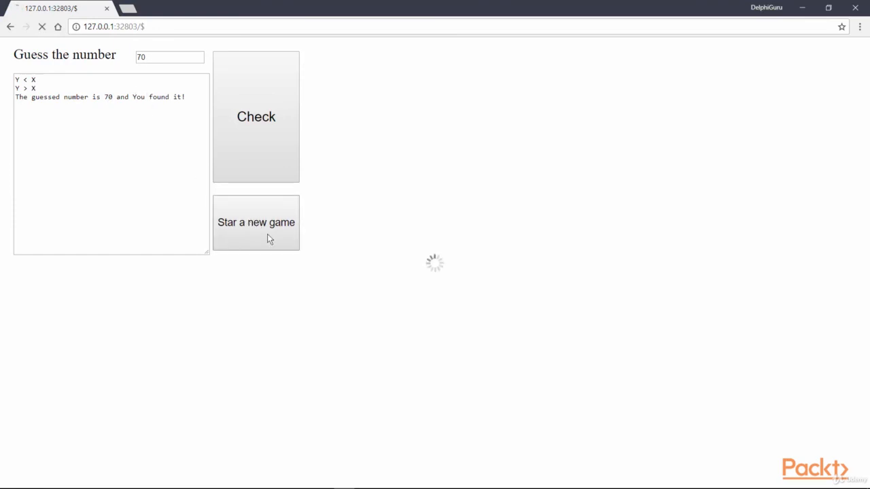
left_click(256, 222)
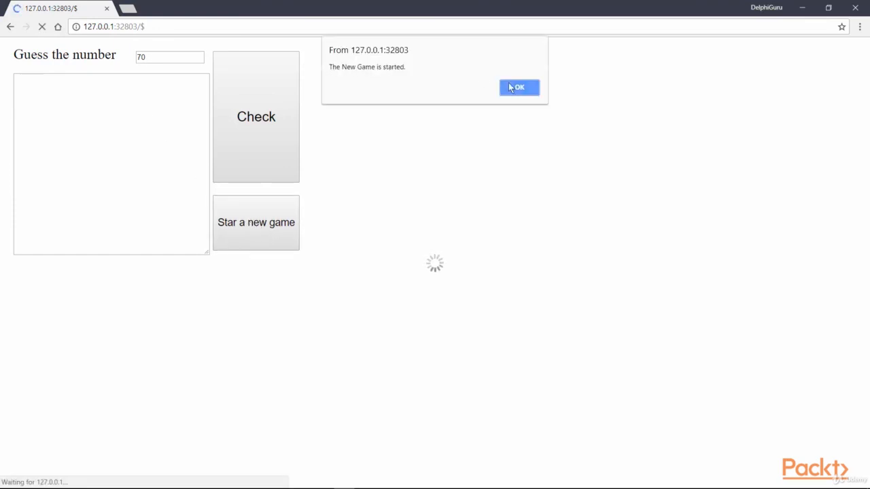
left_click(518, 87)
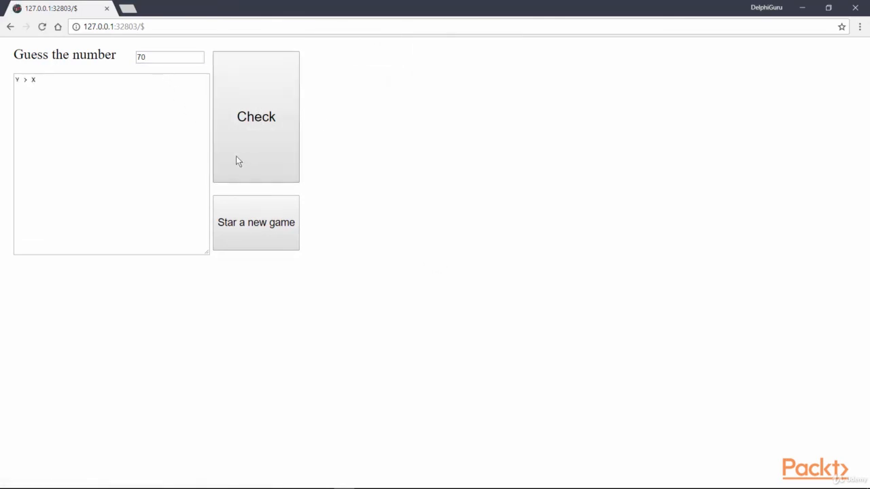
mouse_move(361, 68)
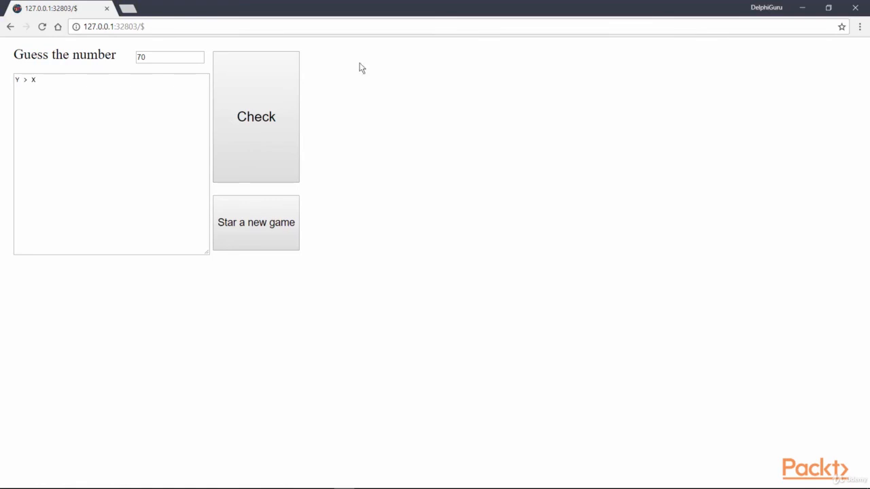